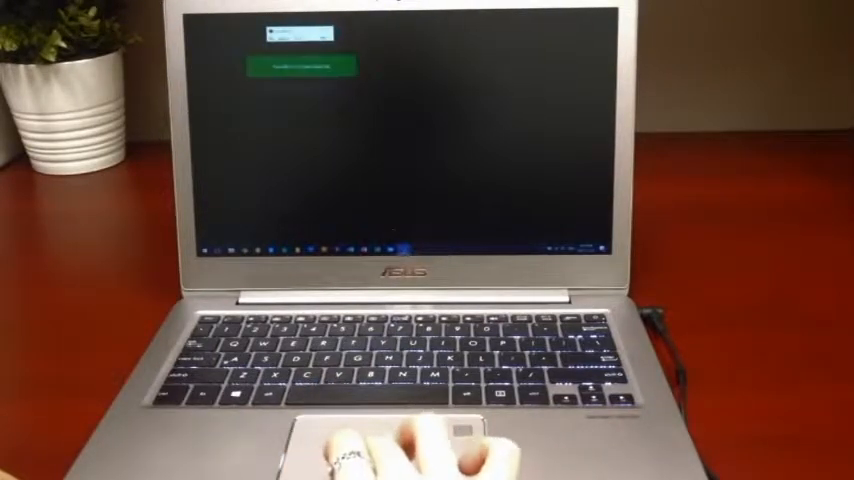
- Launch VisualBoyAdvance from its desktop shortcut, showing the empty emulator window
{"action": "left_click", "coordinate": [376, 140]}
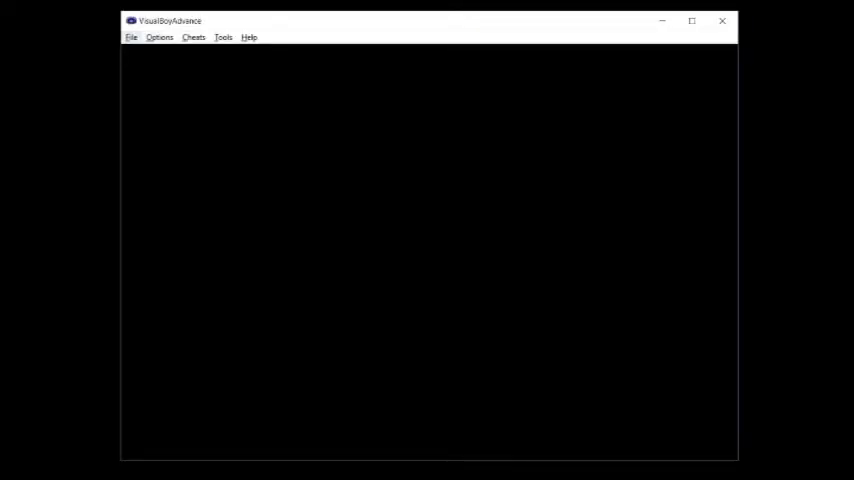
- Load Super Mario Advance 2 - Super Mario World.gba so the game starts running
{"action": "left_click", "coordinate": [132, 36]}
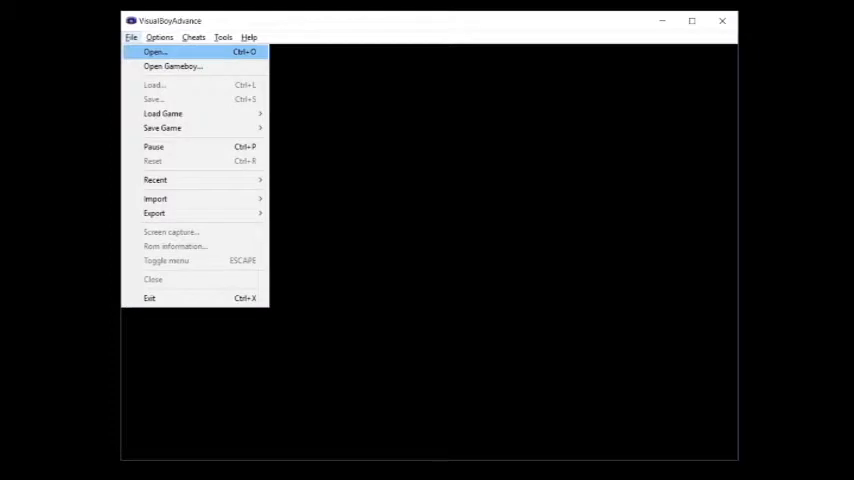
{"action": "left_click", "coordinate": [154, 52]}
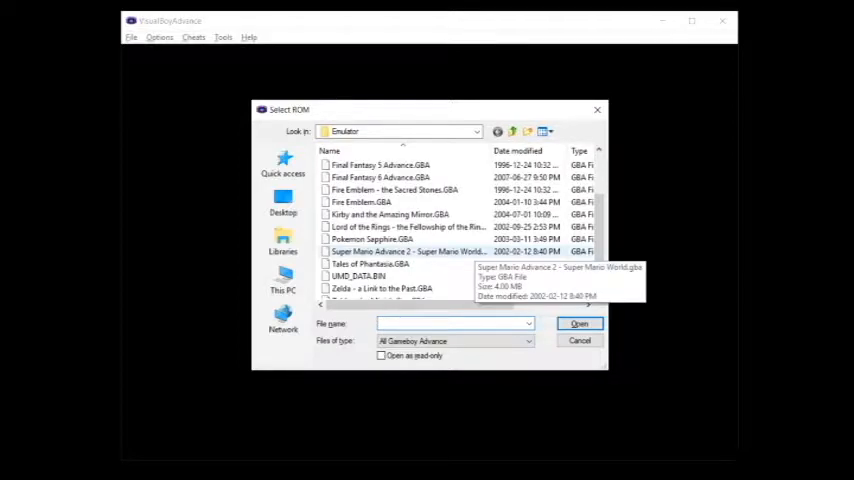
{"action": "left_click", "coordinate": [408, 252]}
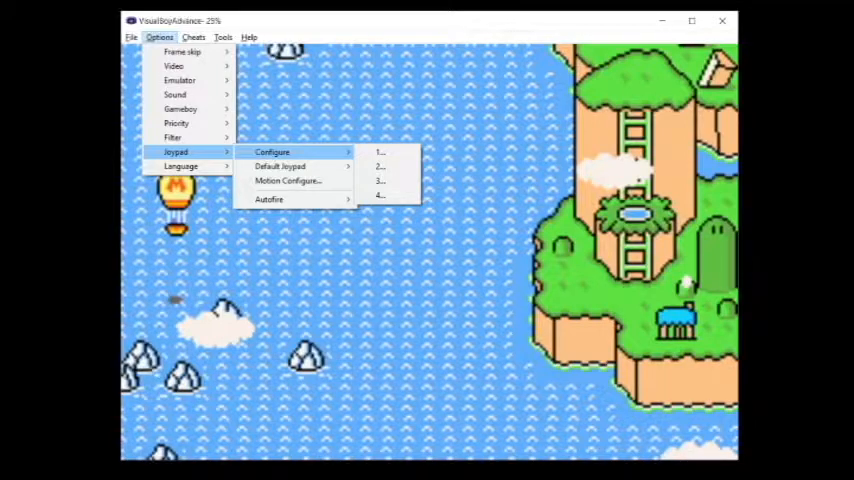
- Show the Joypad Configuration dialog for joypad 1 with its current key mappings
{"action": "left_click", "coordinate": [380, 152]}
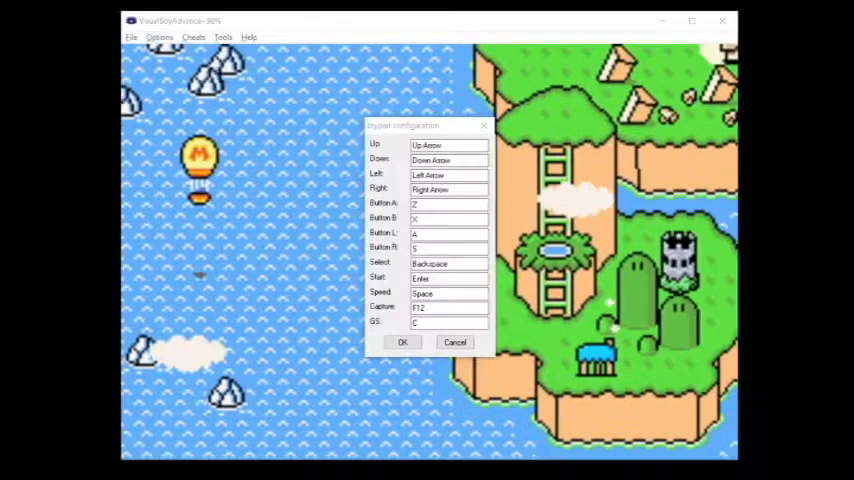